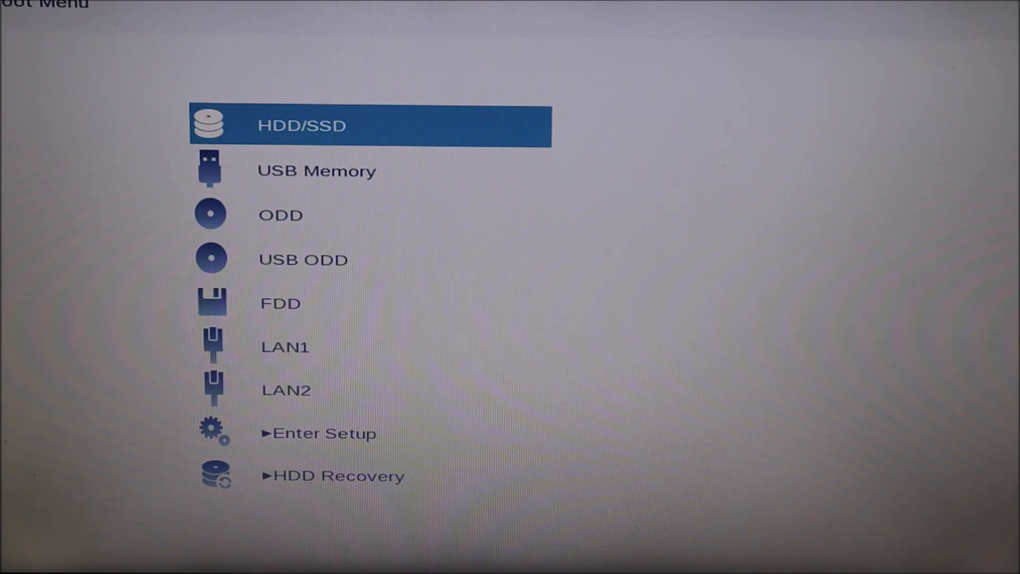
# Choose Enter Setup from the Boot Menu to reach the firmware's Main system information page.
pyautogui.press('down')
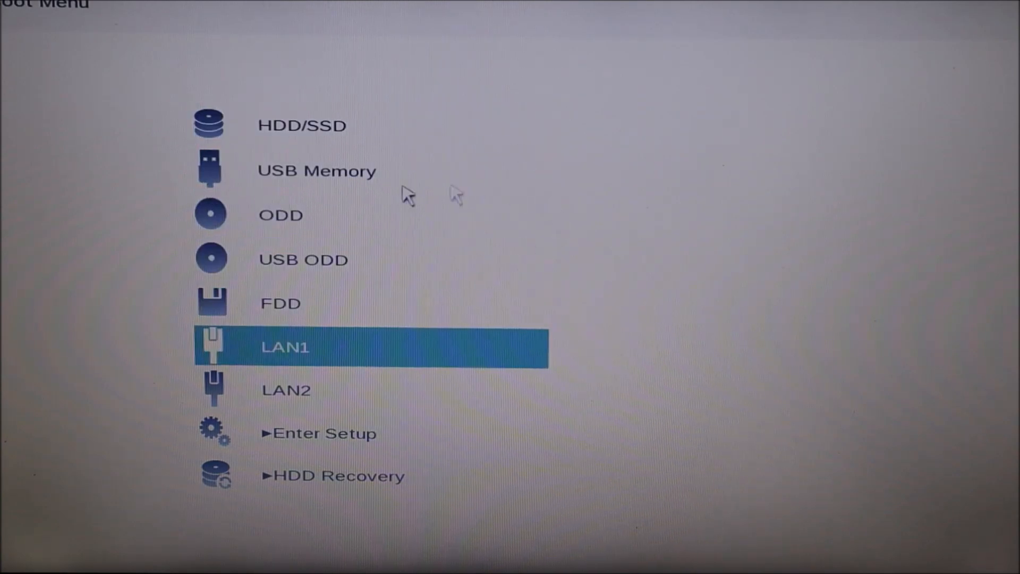
pyautogui.moveTo(423, 302)
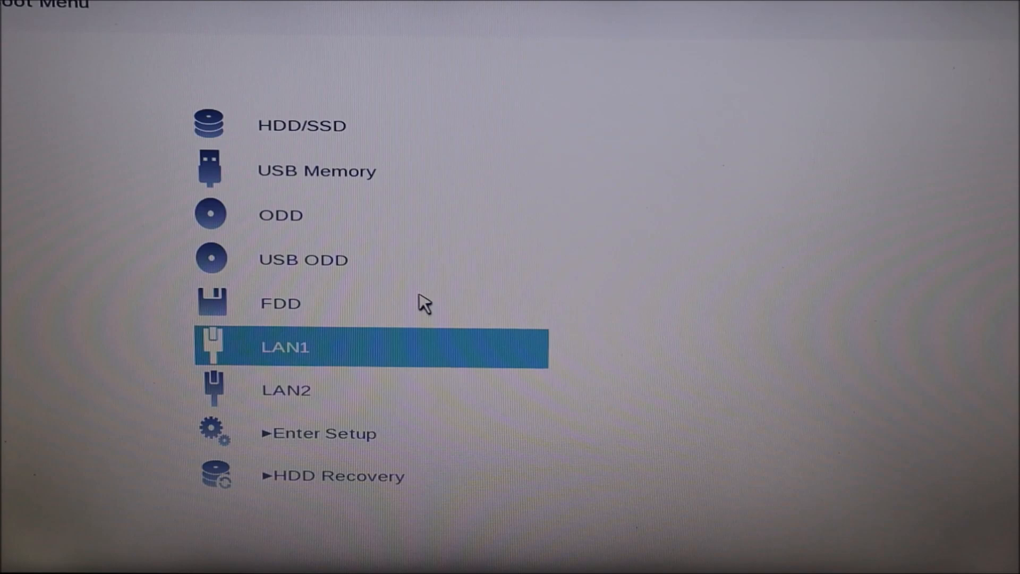
pyautogui.moveTo(525, 236)
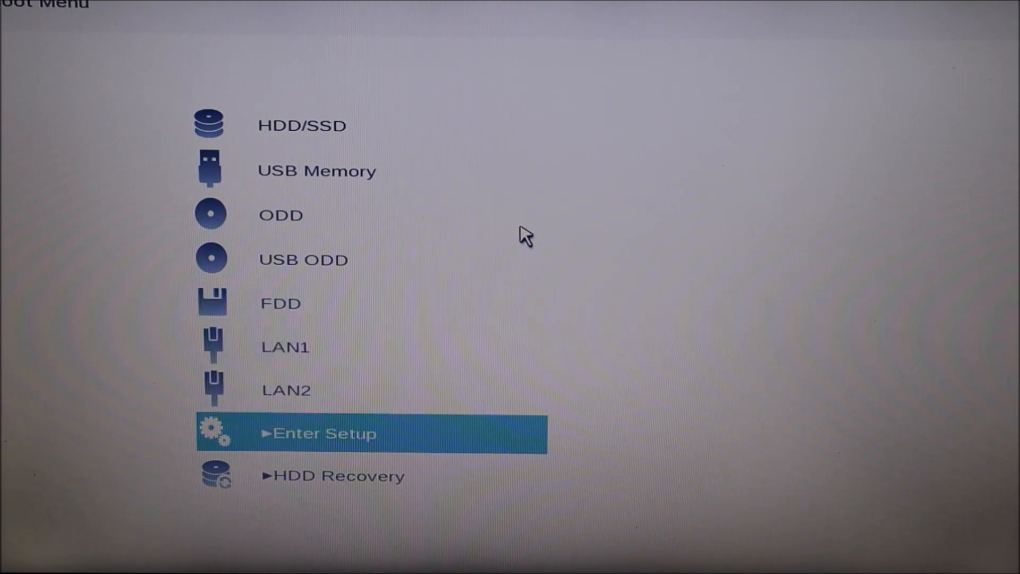
pyautogui.click(325, 434)
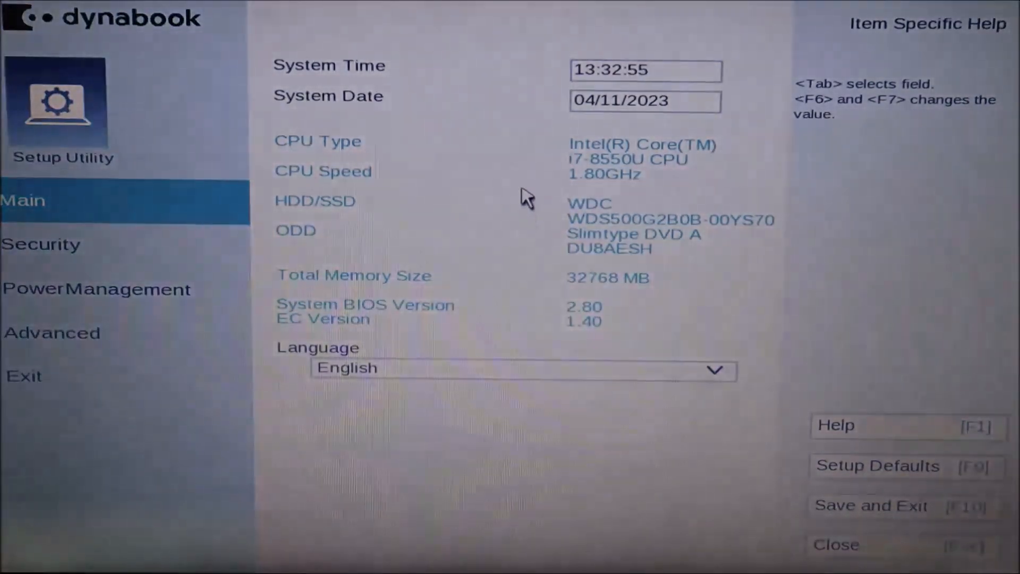
pyautogui.moveTo(530, 104)
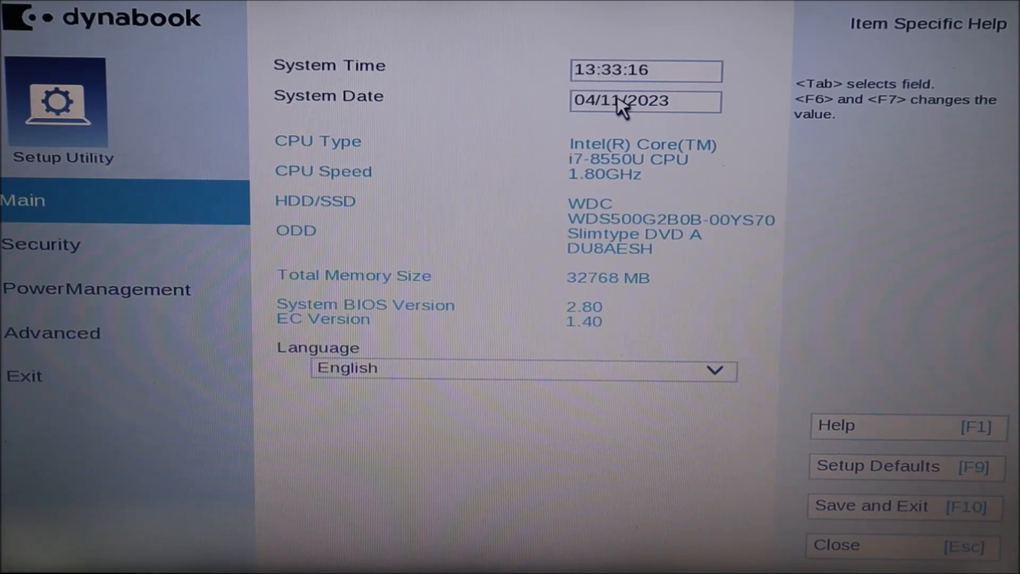
pyautogui.moveTo(445, 96)
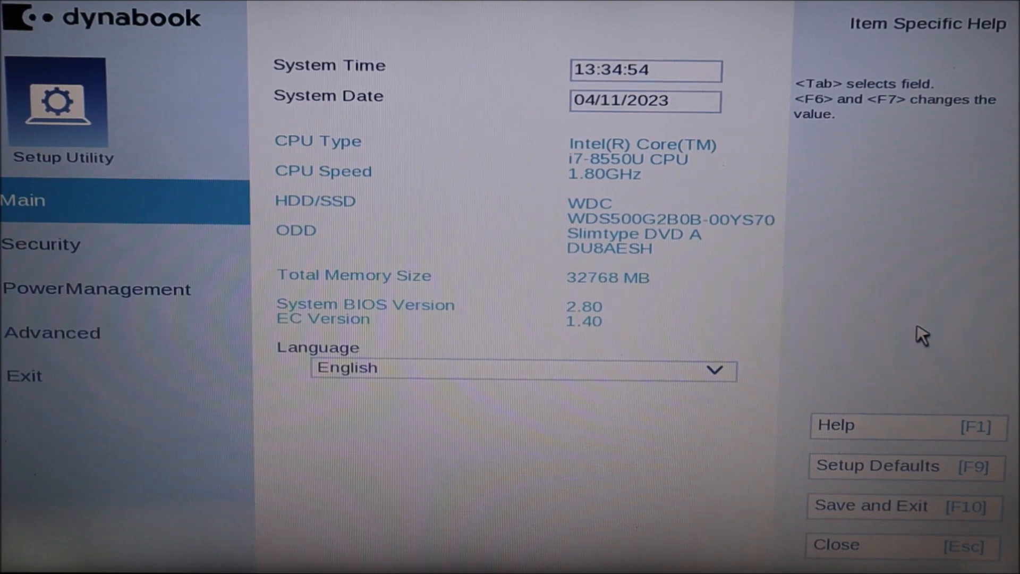
pyautogui.moveTo(560, 211)
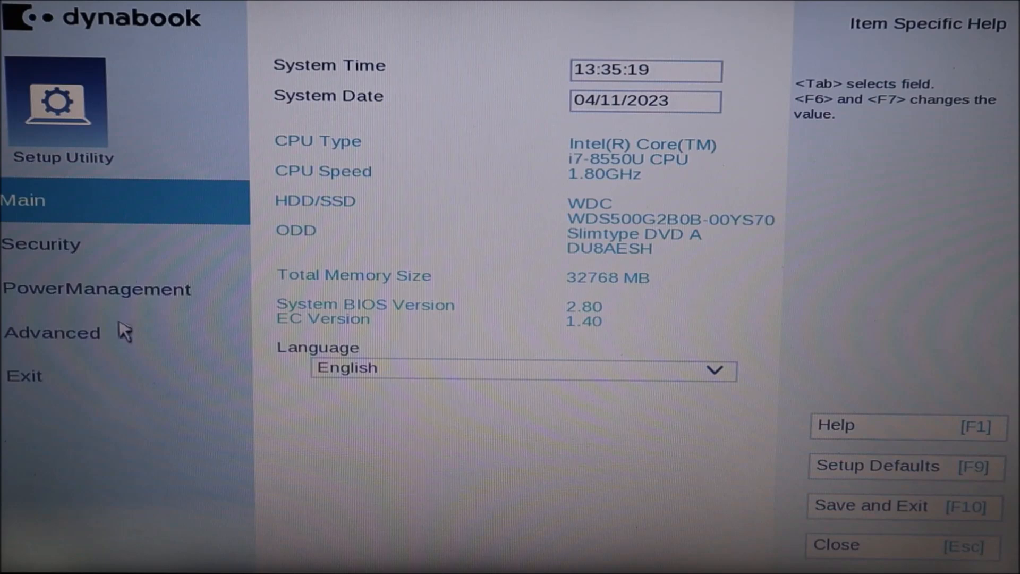
# Show the Advanced page with virtualization (VT-x & VT-d) and USB legacy emulation settings.
pyautogui.click(52, 333)
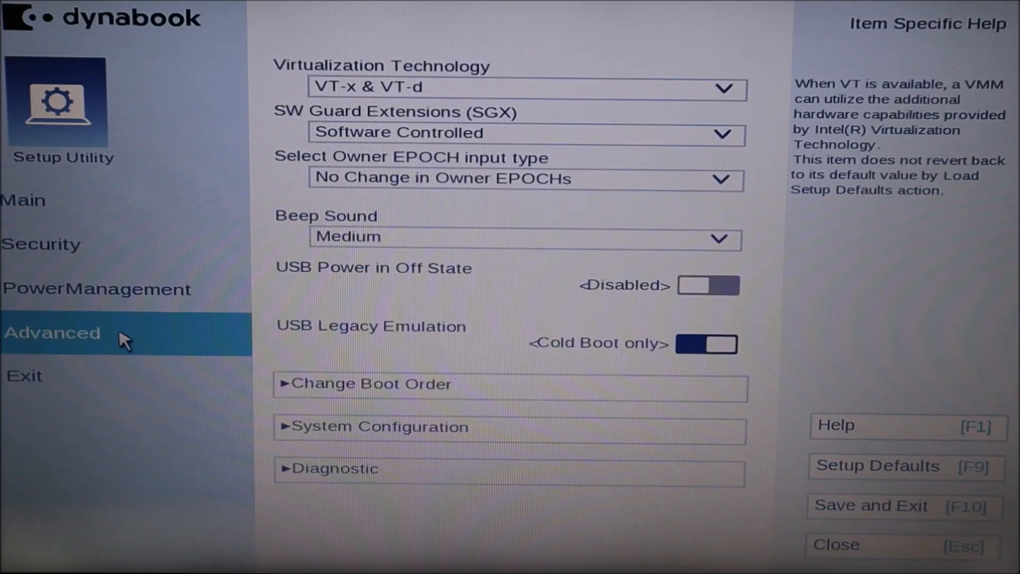
pyautogui.moveTo(458, 412)
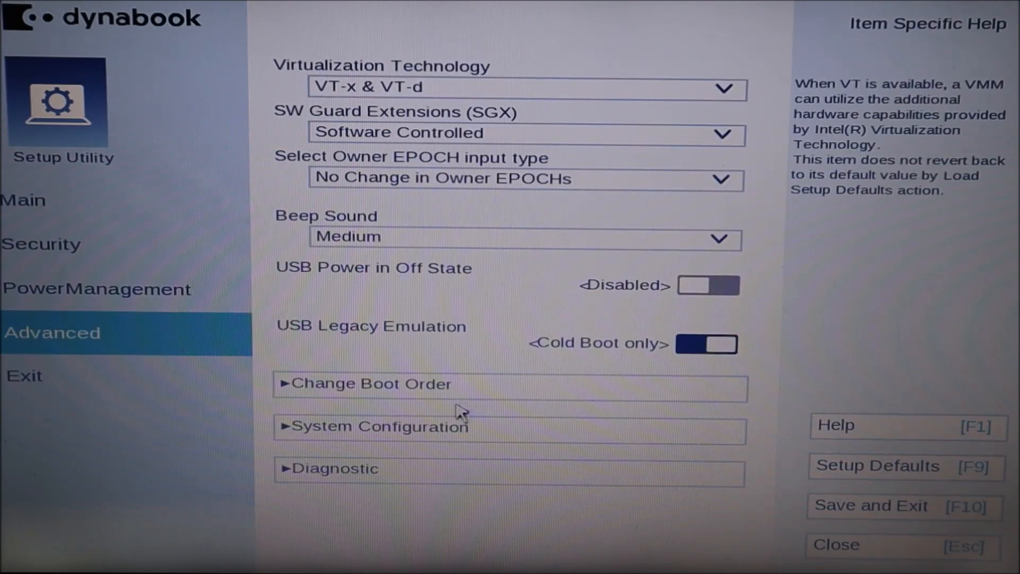
pyautogui.moveTo(355, 478)
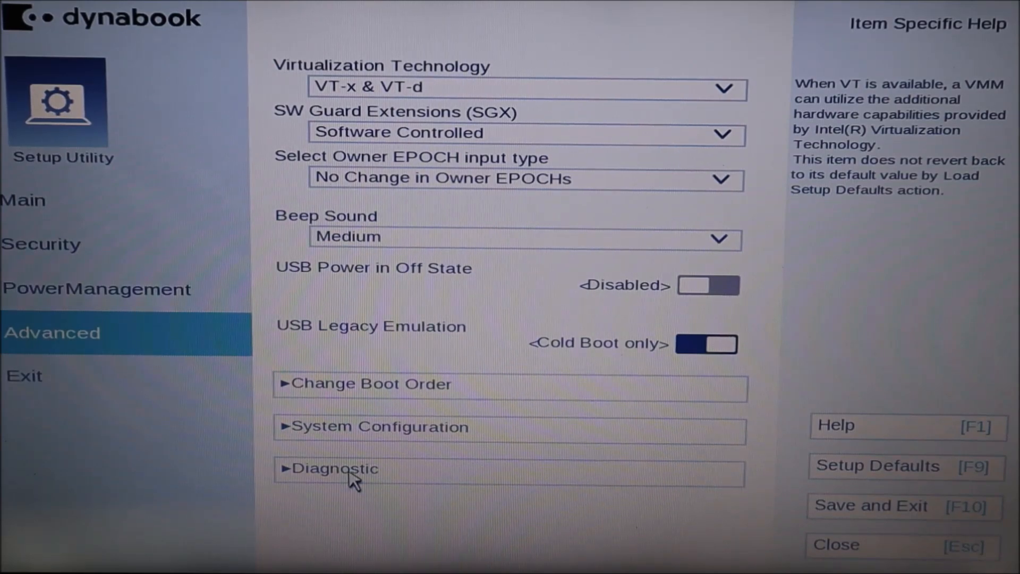
pyautogui.moveTo(3, 250)
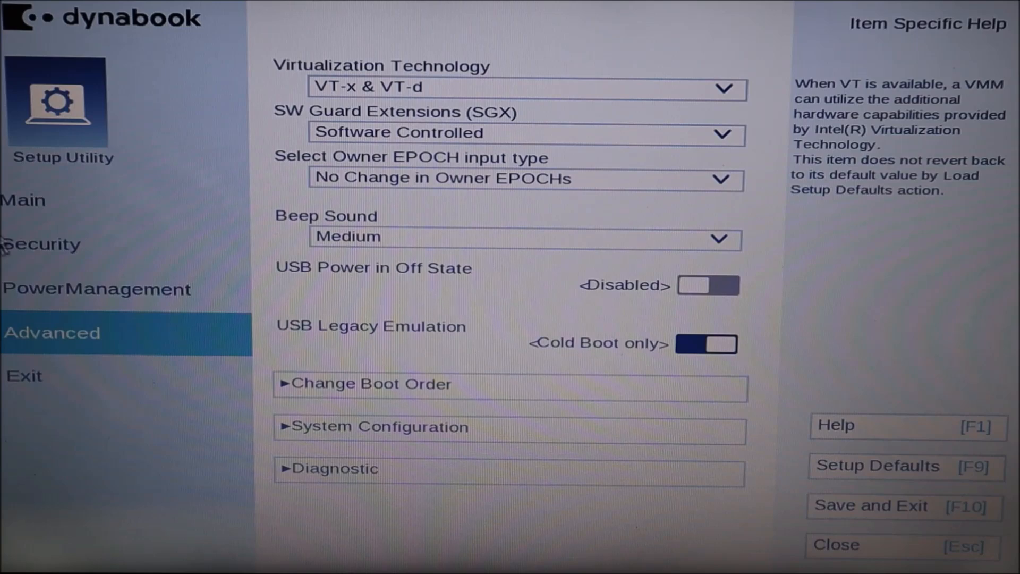
pyautogui.moveTo(150, 231)
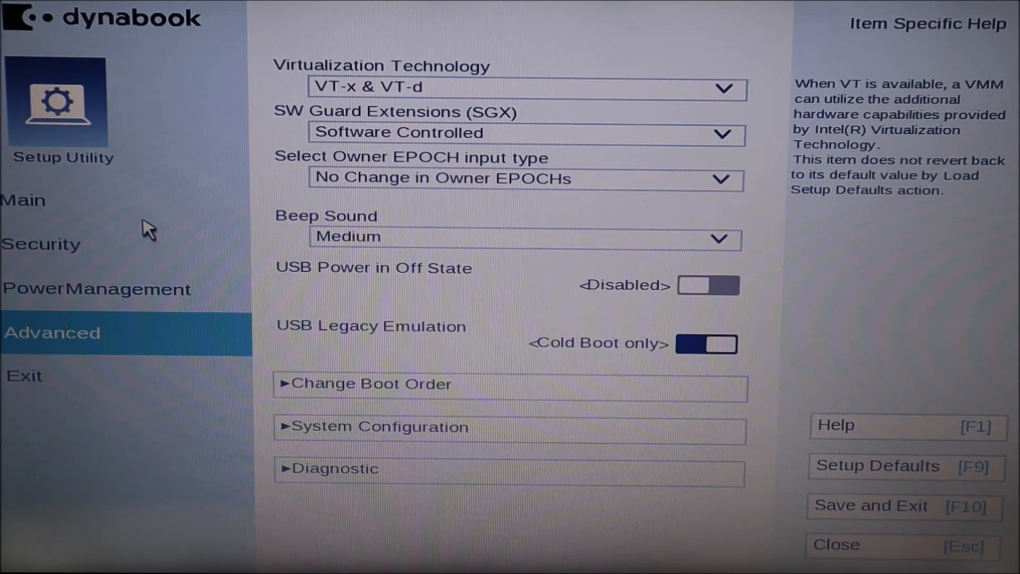
pyautogui.moveTo(134, 276)
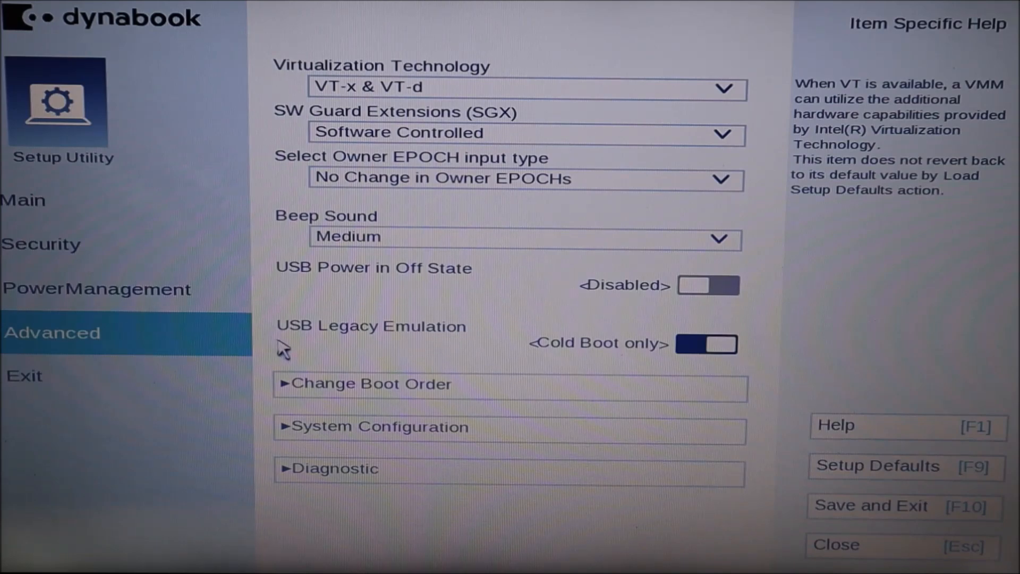
pyautogui.moveTo(394, 470)
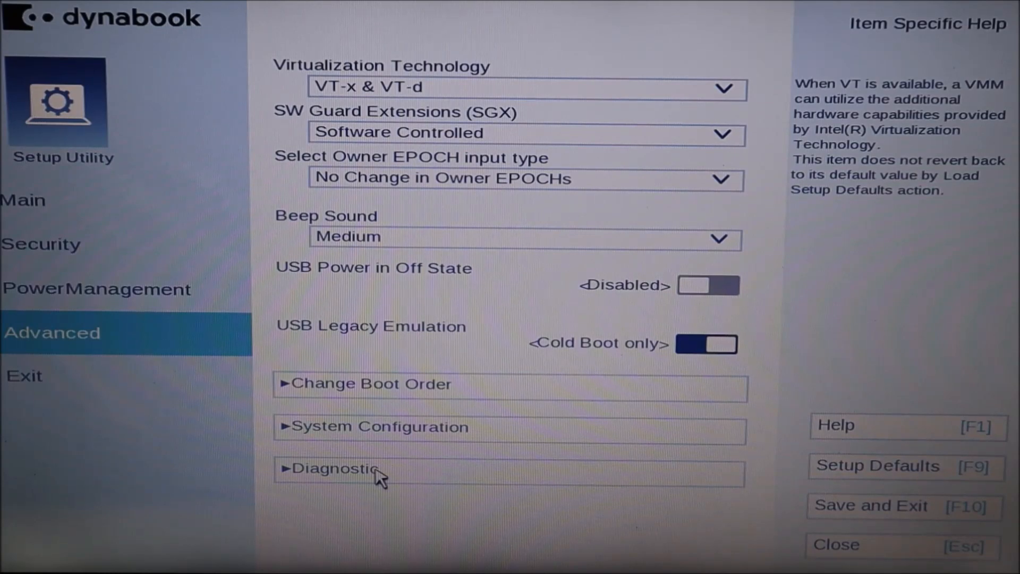
# Launch the Diagnostic Utility showing the HDD/SSD test in Simple Mode.
pyautogui.click(333, 469)
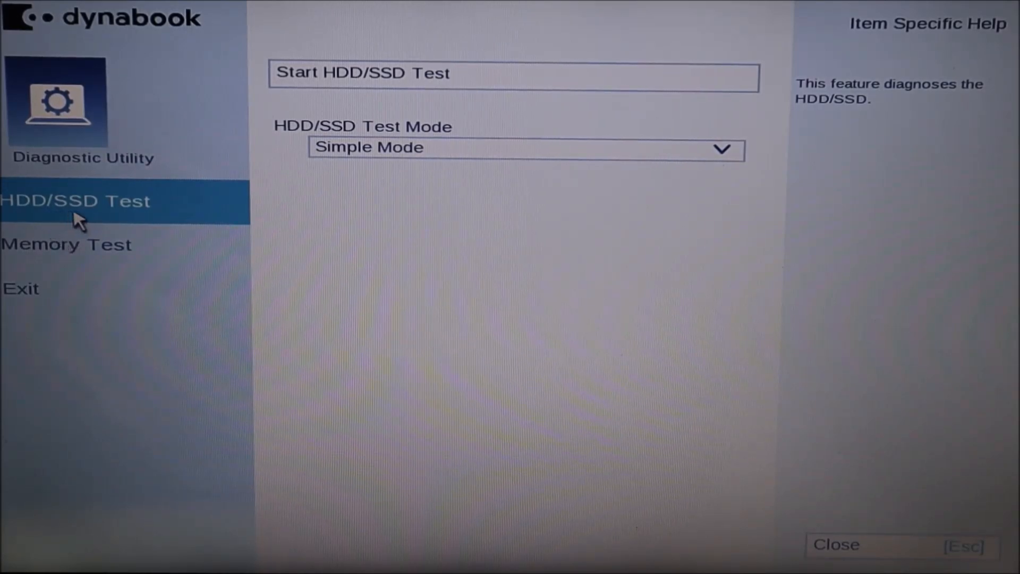
pyautogui.moveTo(133, 214)
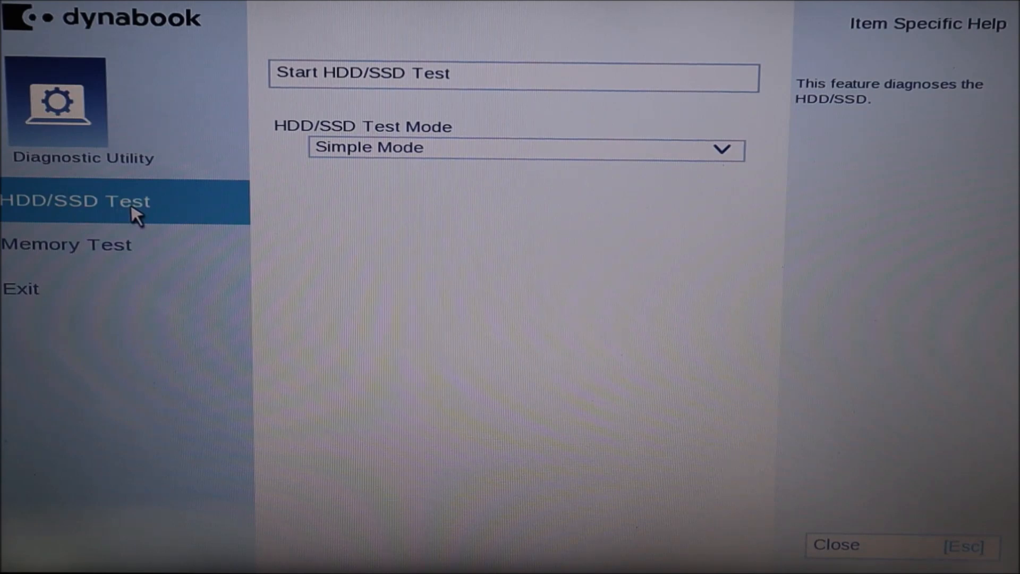
pyautogui.moveTo(294, 255)
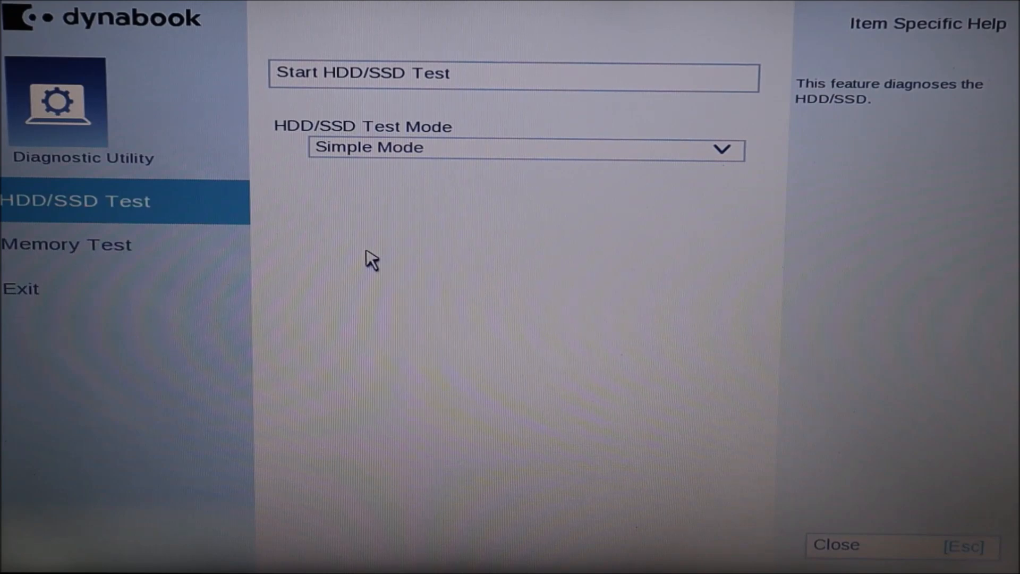
pyautogui.moveTo(161, 218)
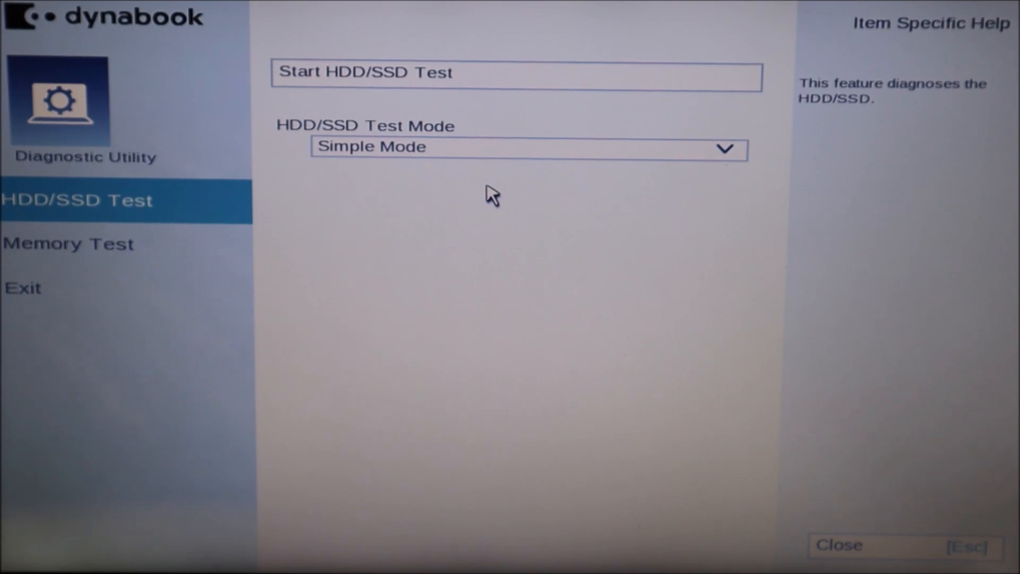
pyautogui.moveTo(140, 261)
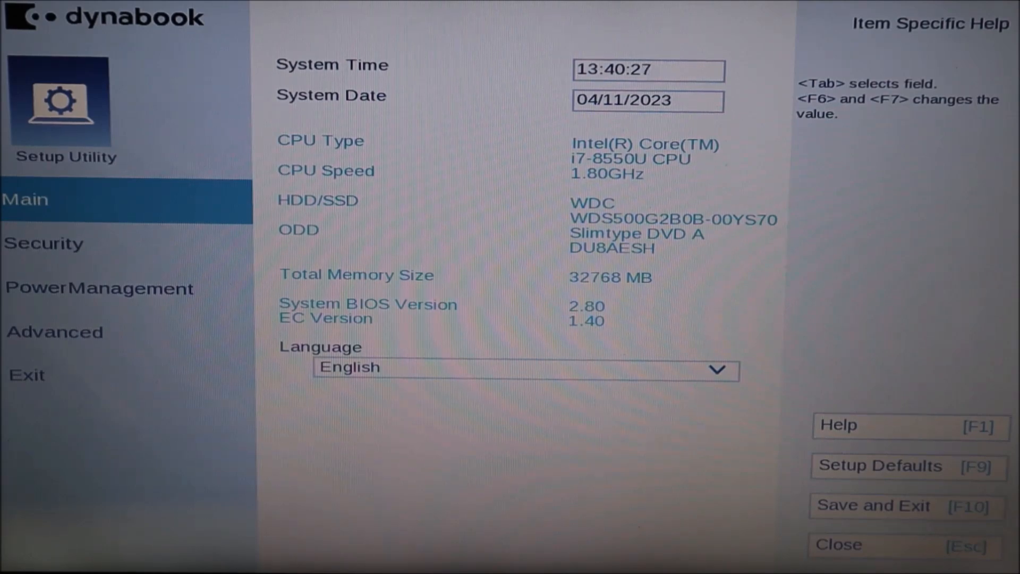
# Reach System Configuration under Advanced, where Boot Mode reads UEFI Boot.
pyautogui.click(55, 332)
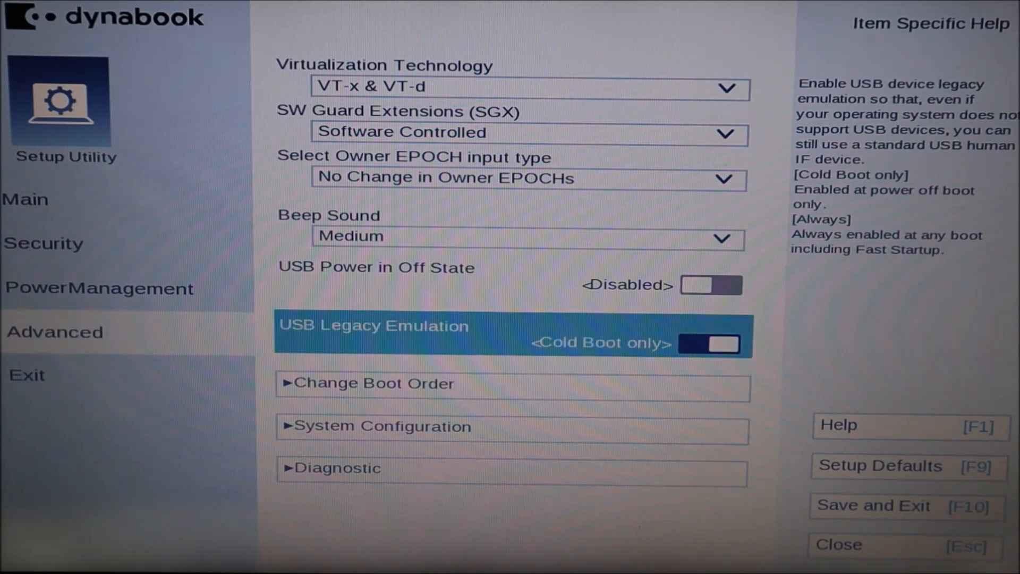
pyautogui.click(511, 426)
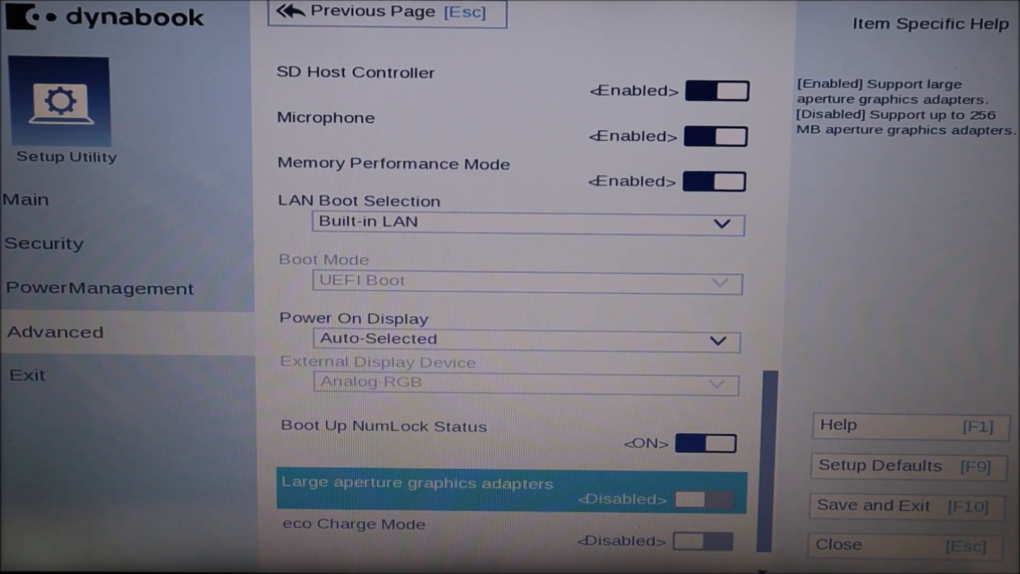
pyautogui.moveTo(374, 139)
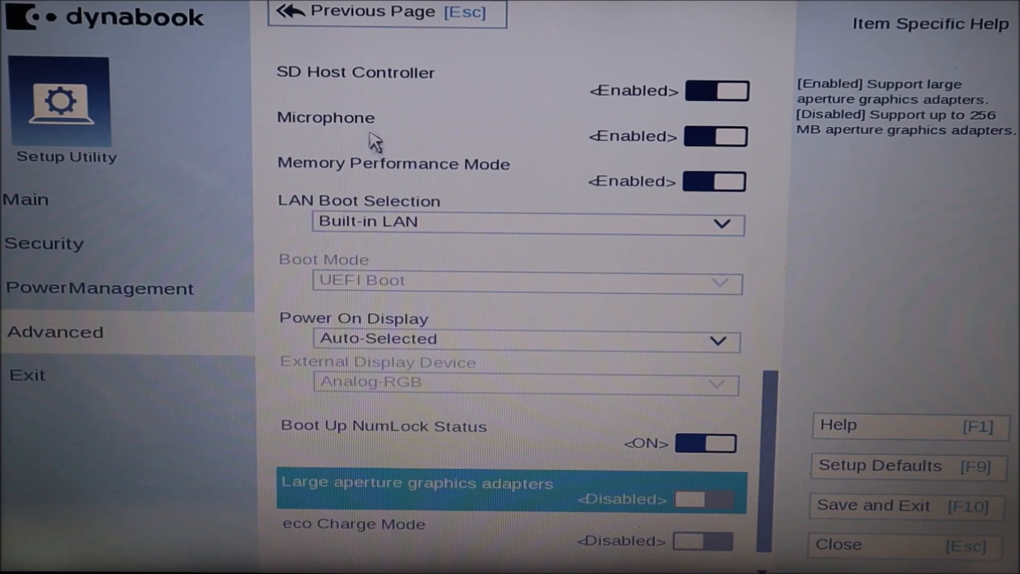
pyautogui.moveTo(559, 289)
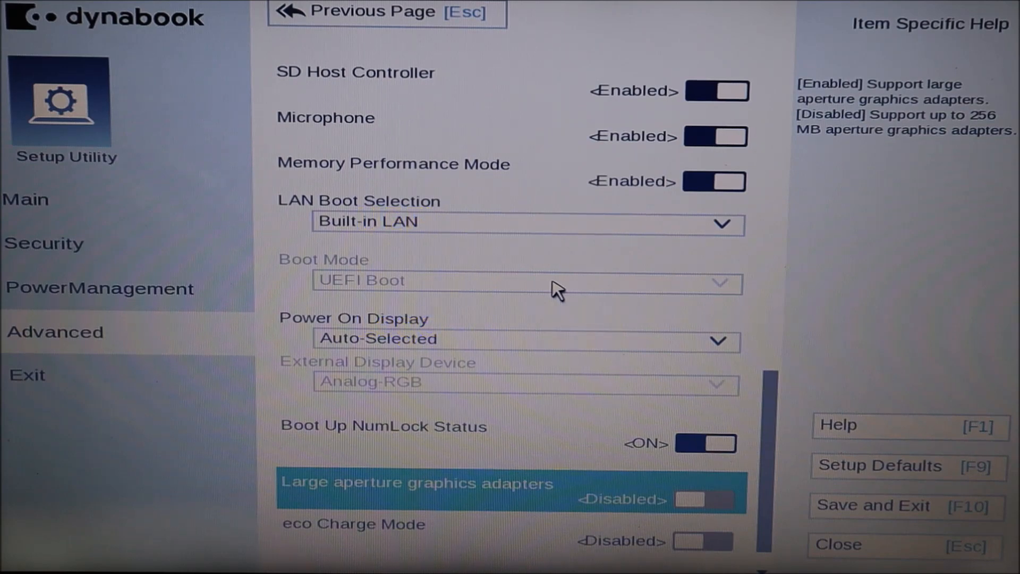
pyautogui.moveTo(432, 290)
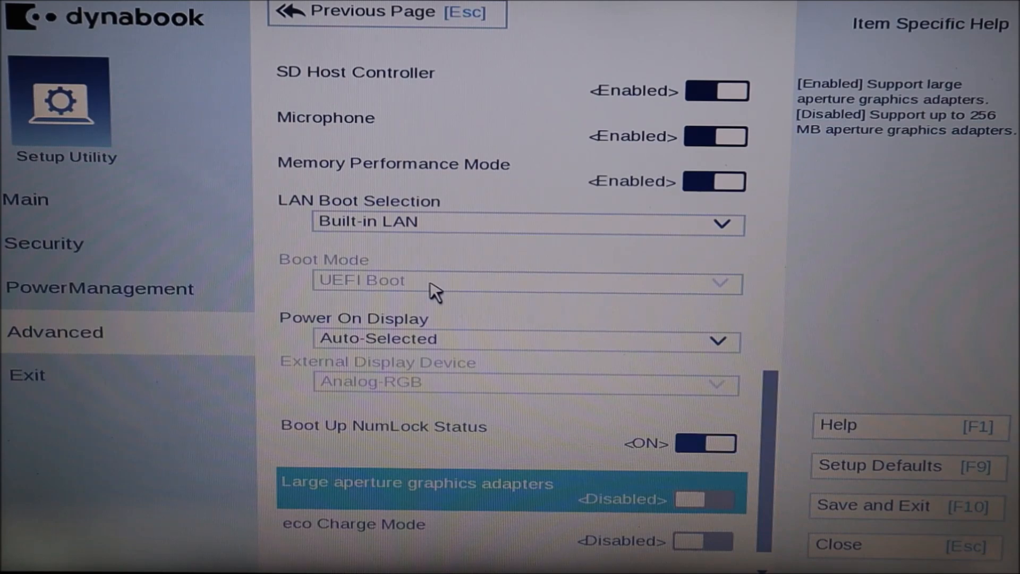
pyautogui.moveTo(524, 287)
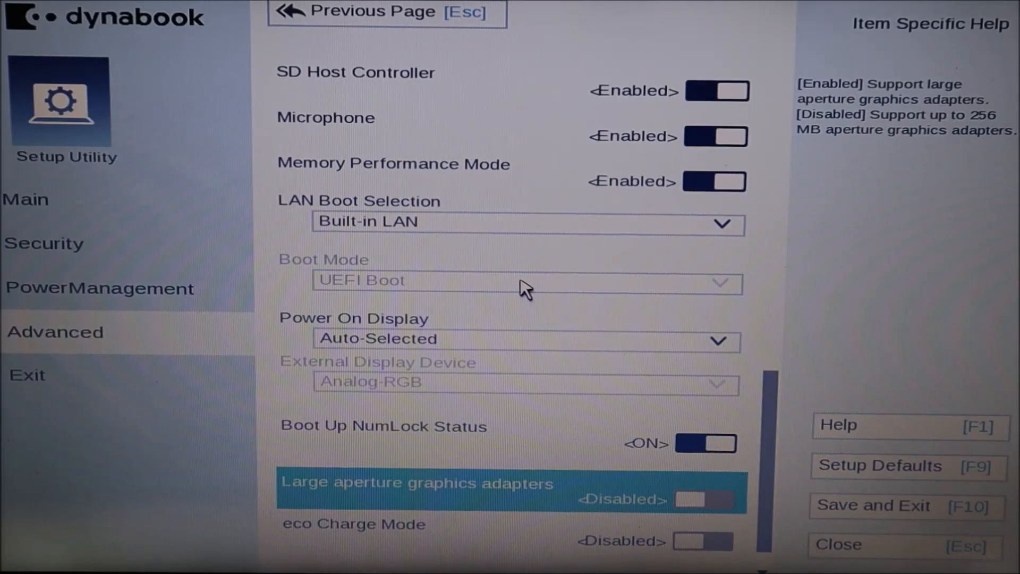
pyautogui.moveTo(687, 295)
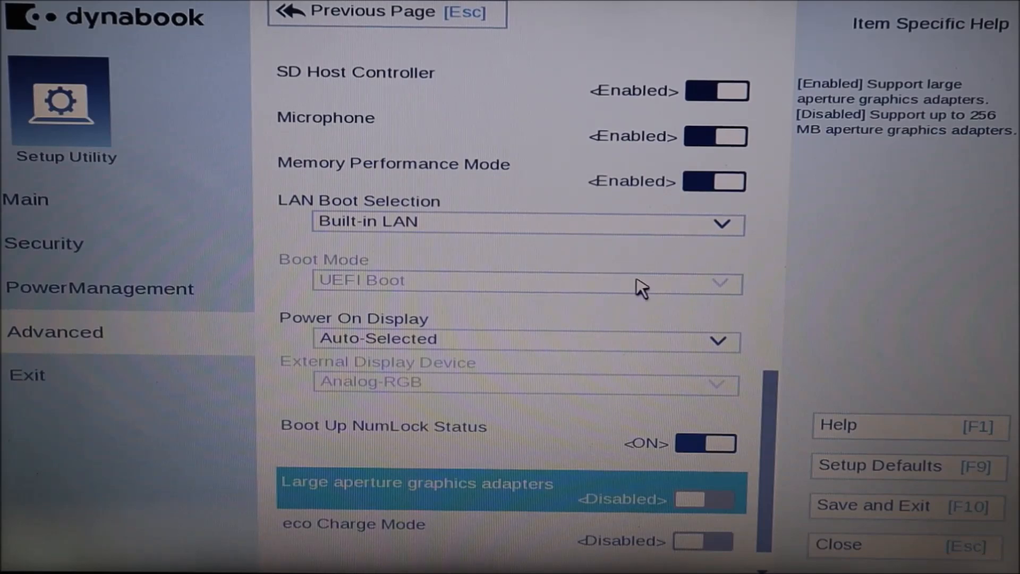
pyautogui.moveTo(78, 314)
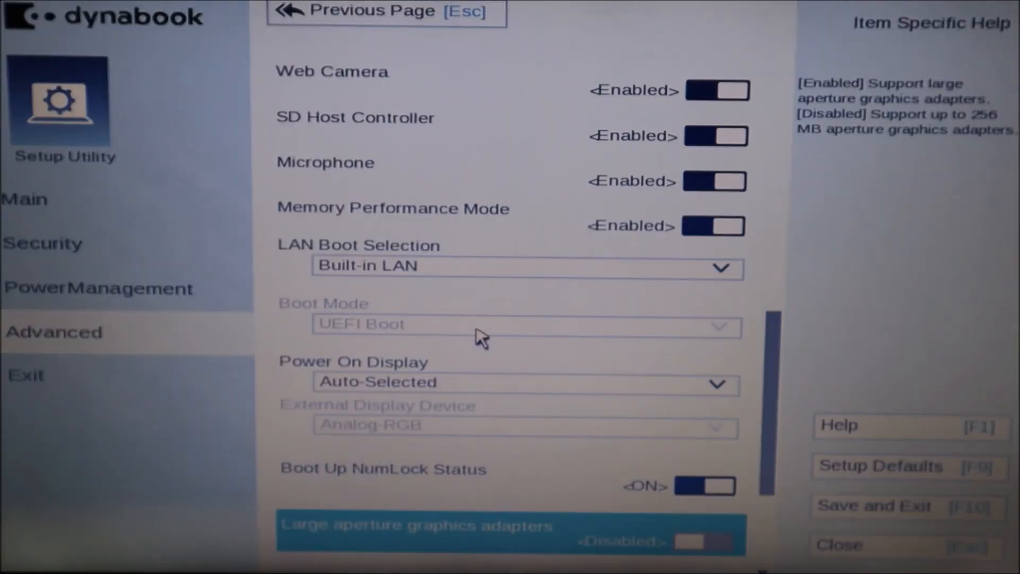
pyautogui.moveTo(59, 257)
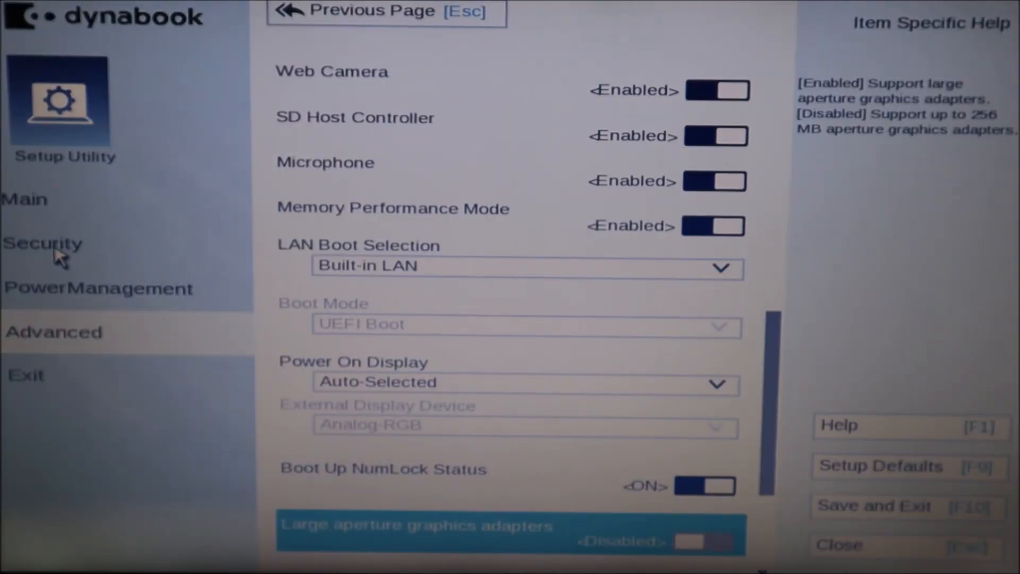
pyautogui.click(43, 243)
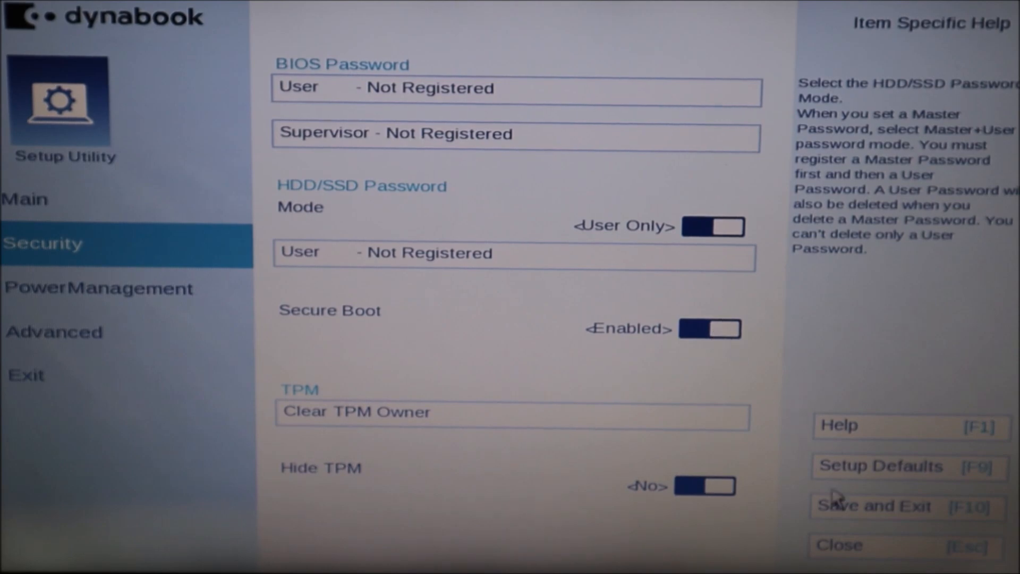
pyautogui.moveTo(871, 320)
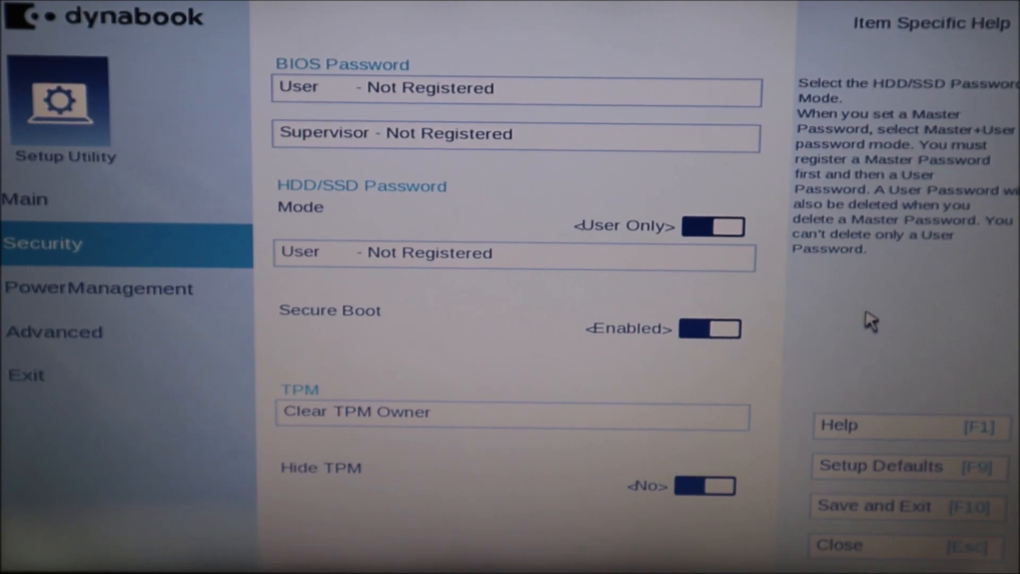